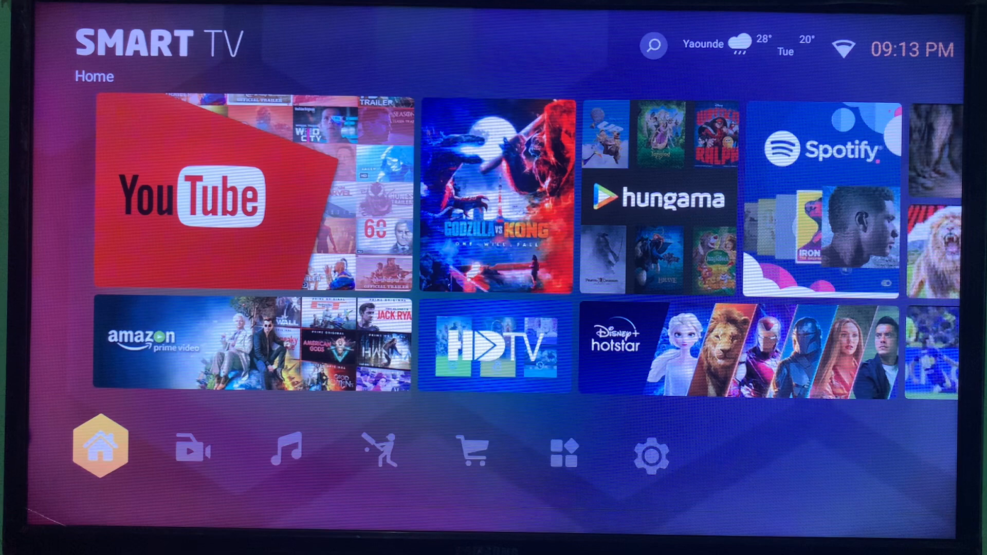
# Browse the Music and Installed sections, then go to the Recommend page
pyautogui.click(286, 448)
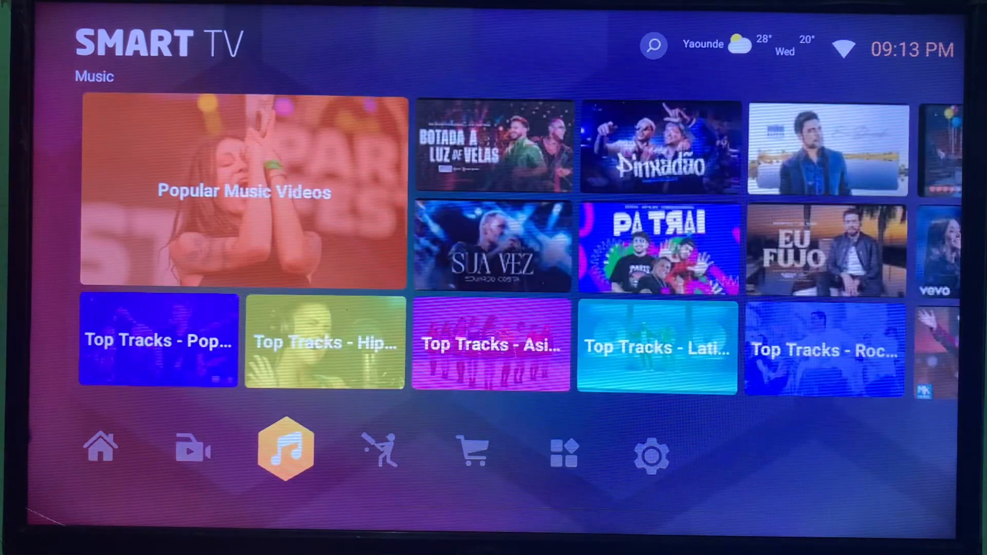
pyautogui.click(564, 450)
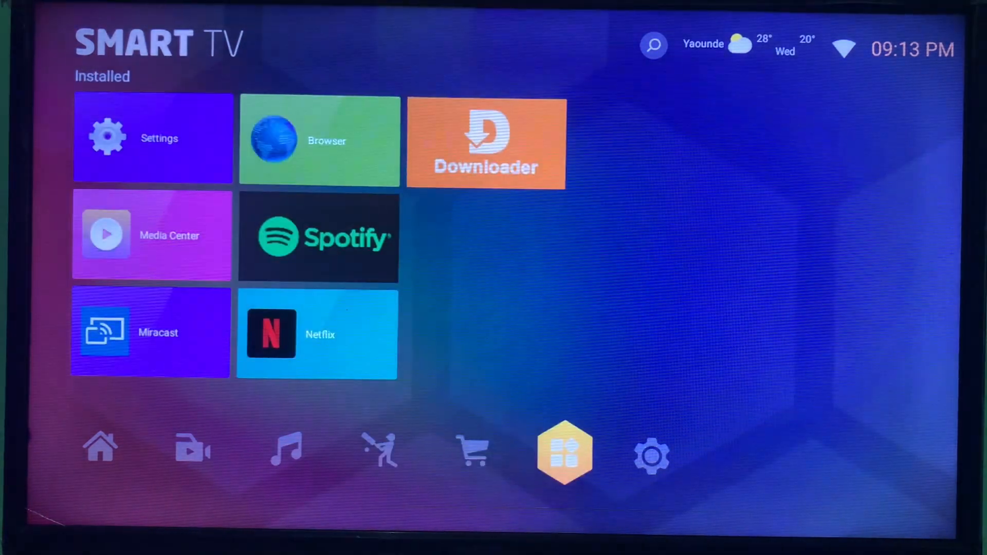
pyautogui.click(472, 451)
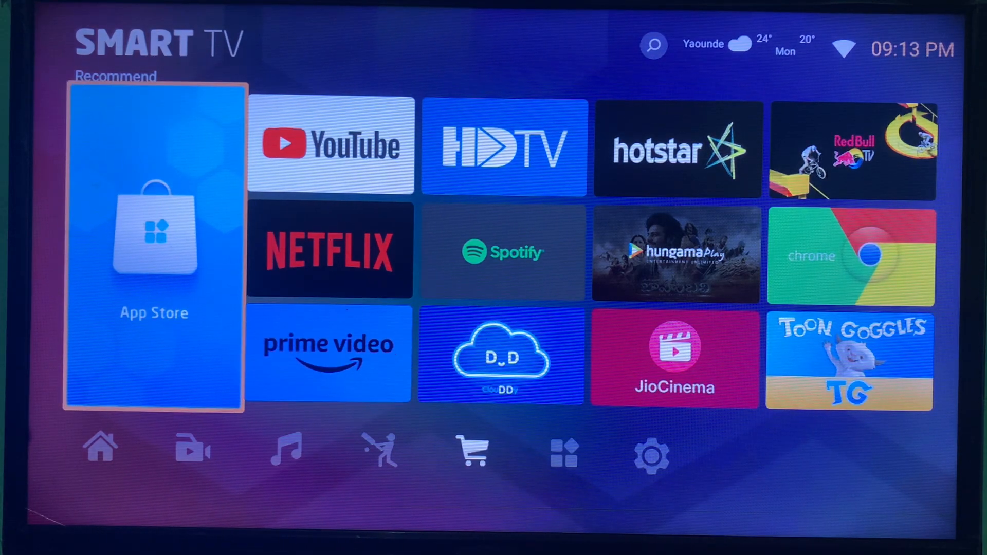
# Launch the App Store from its Recommend tile and bring up store search
pyautogui.click(154, 230)
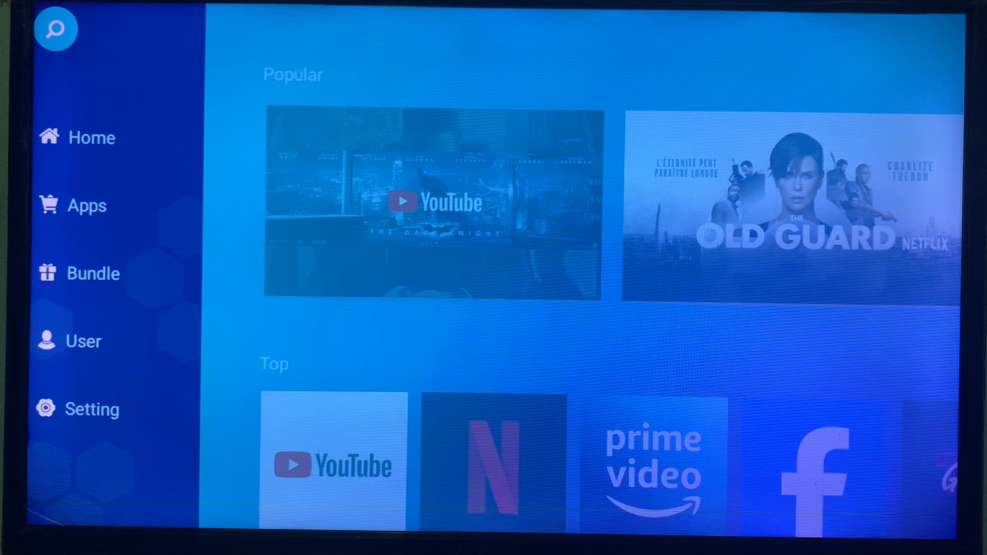
pyautogui.click(56, 29)
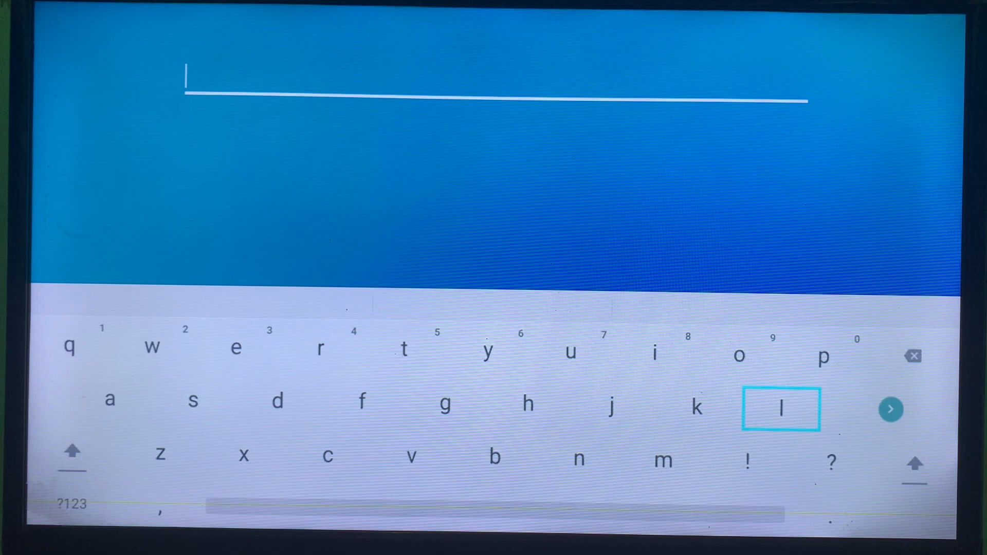
# Enter 'perfect player' with the on-screen keyboard and run the search
pyautogui.click(823, 357)
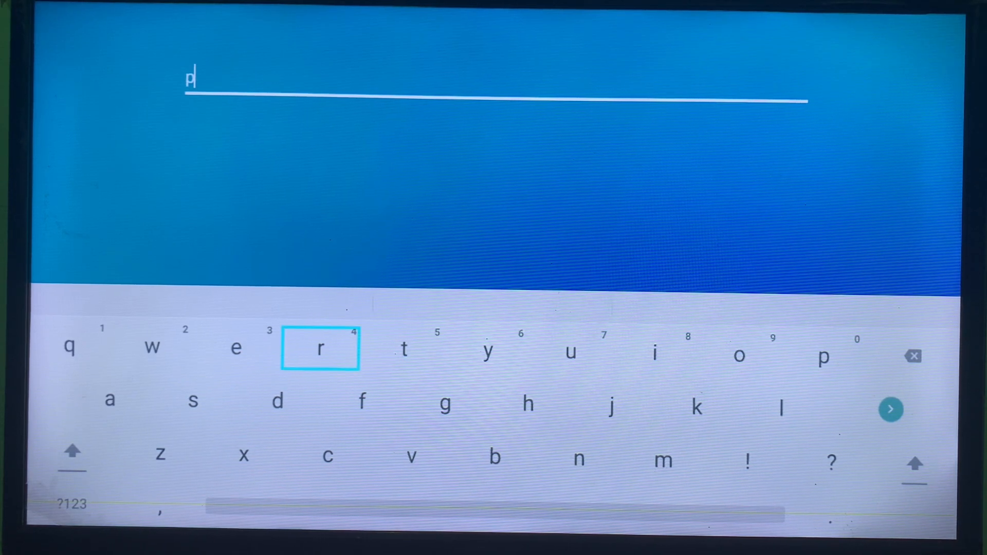
pyautogui.click(235, 347)
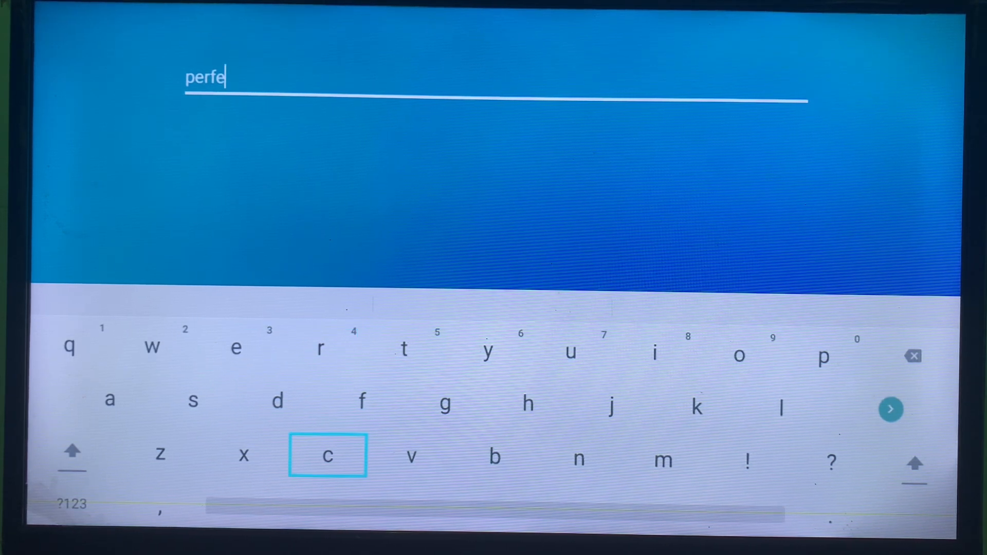
pyautogui.click(327, 455)
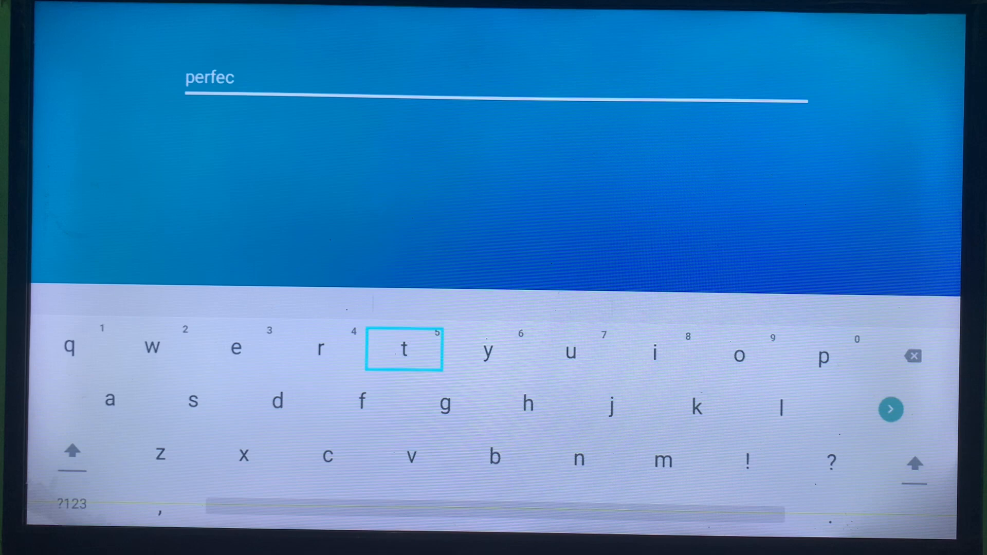
pyautogui.click(404, 350)
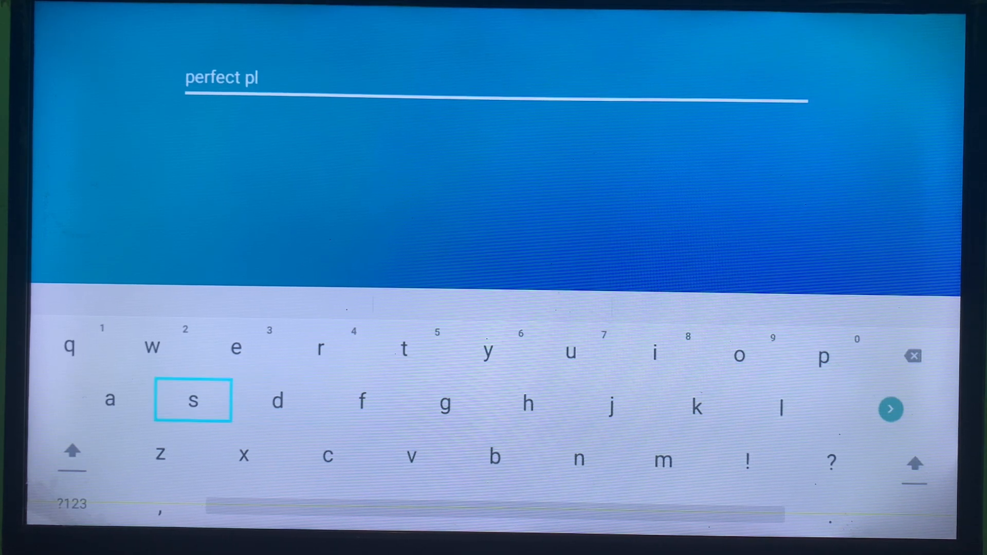
pyautogui.click(110, 401)
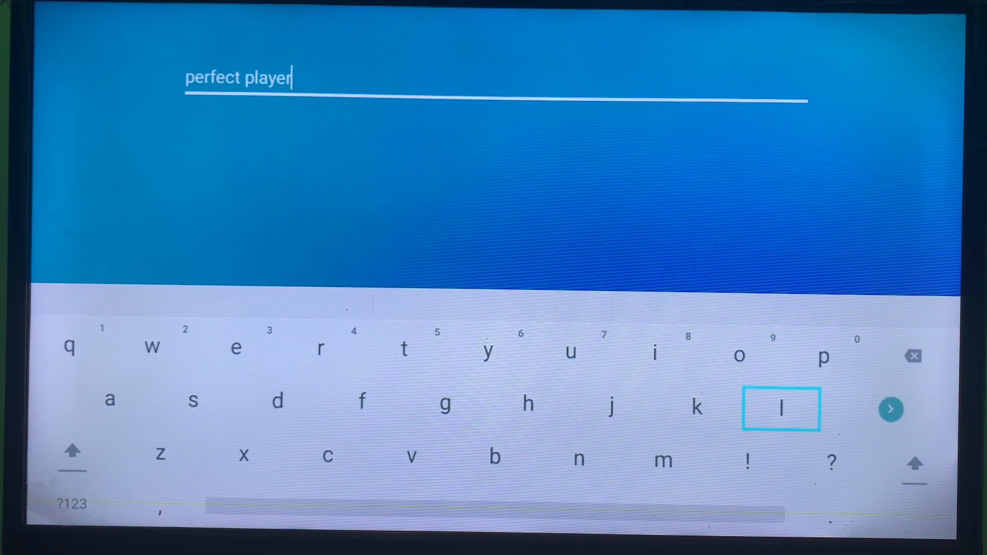
pyautogui.click(891, 410)
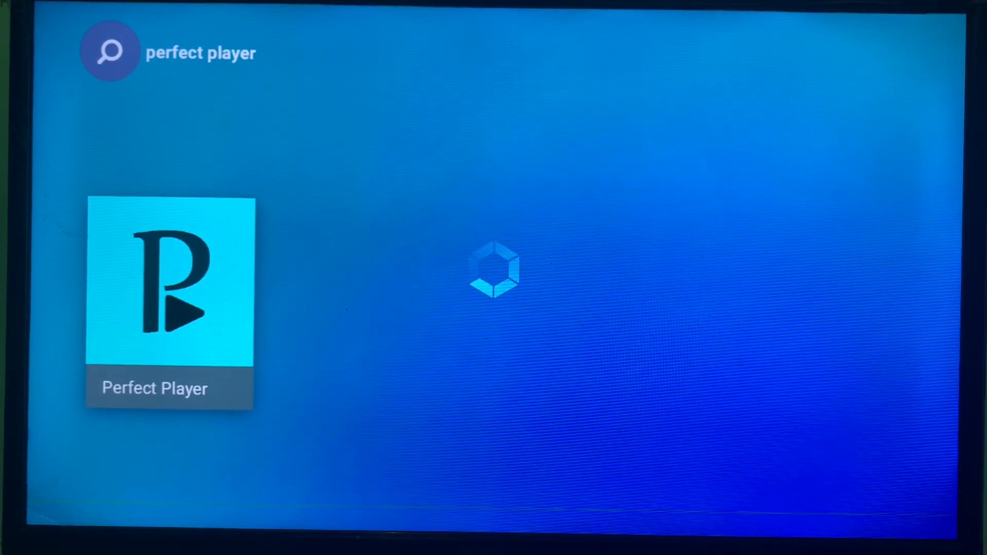
# Open the Perfect Player result showing version 1.5.8, 10.30 MB, and download option
pyautogui.click(169, 283)
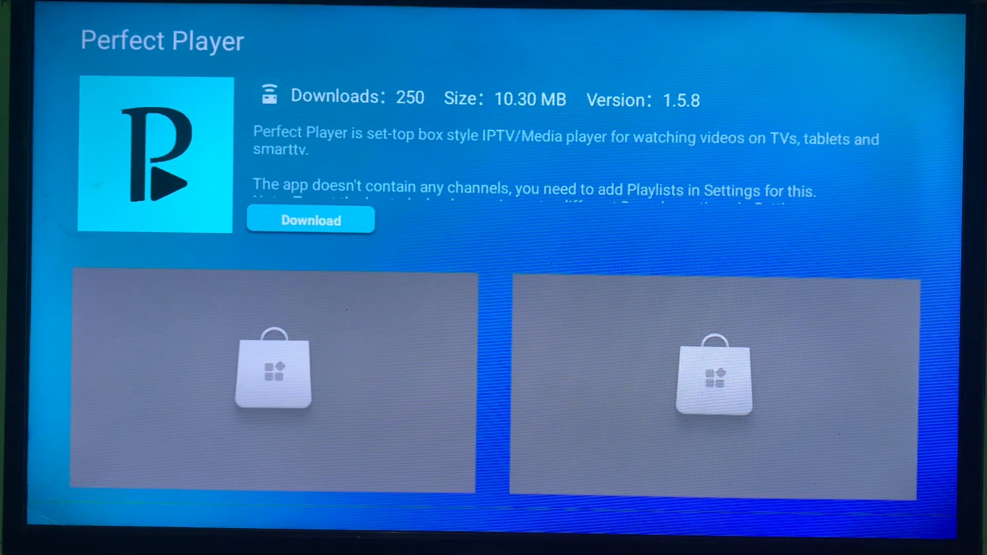